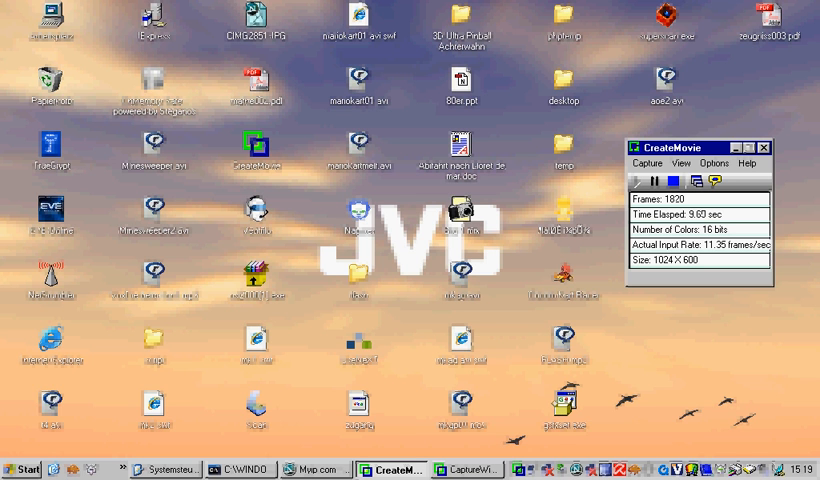
- Open Systemsteuerung from the Start menu and maximize its window
left_click(25, 468)
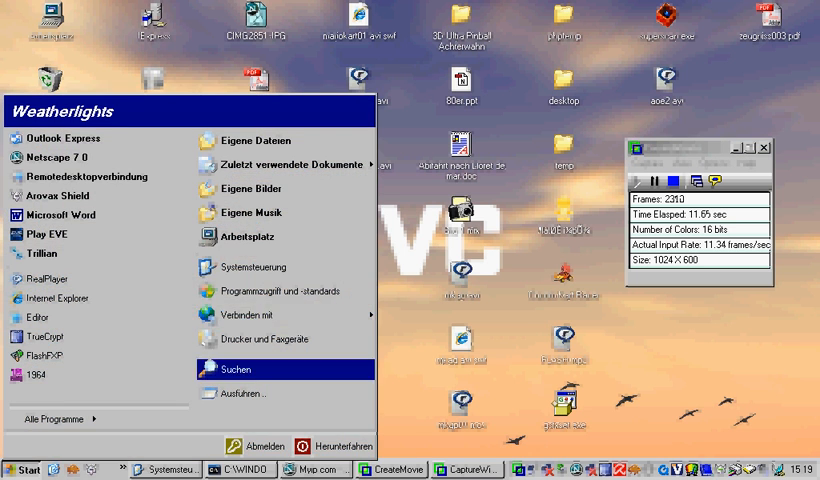
left_click(254, 267)
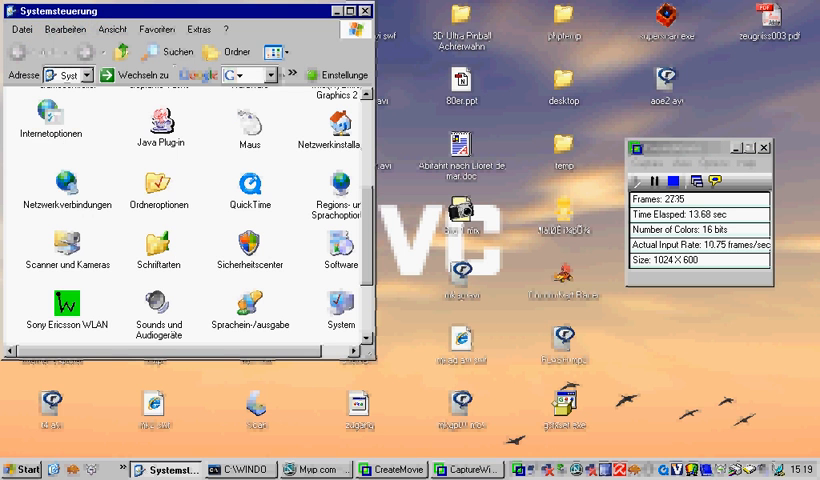
left_click(351, 10)
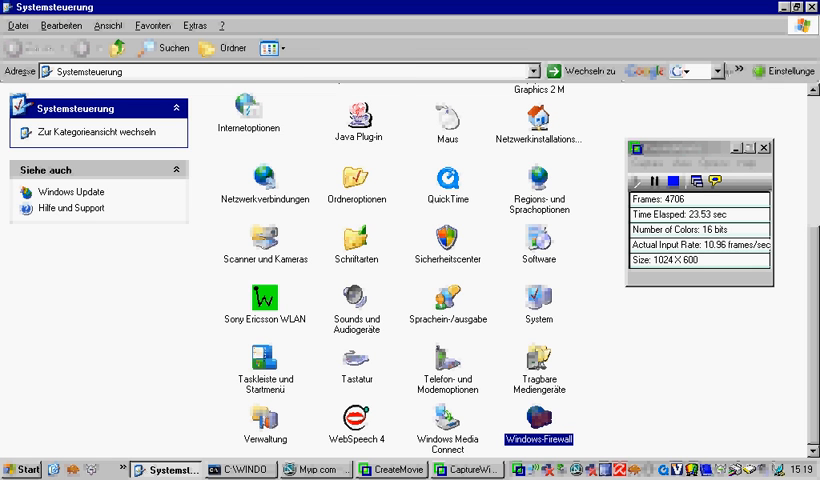
- Open Windows-Firewall and review the Programme und Dienste exceptions list on the Ausnahmen tab
double_click(539, 420)
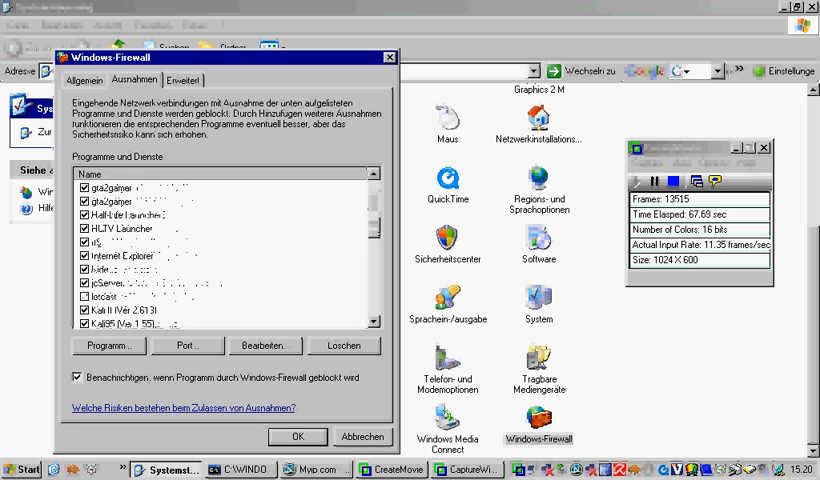
scroll("up", 3)
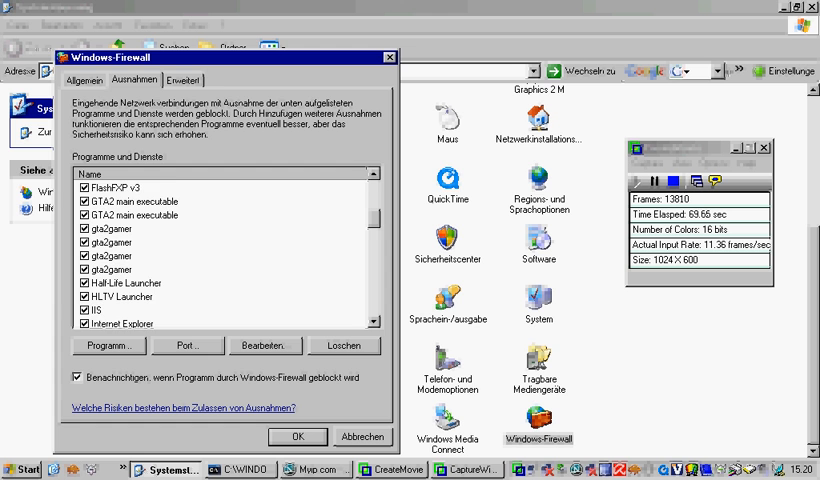
scroll("down", 3)
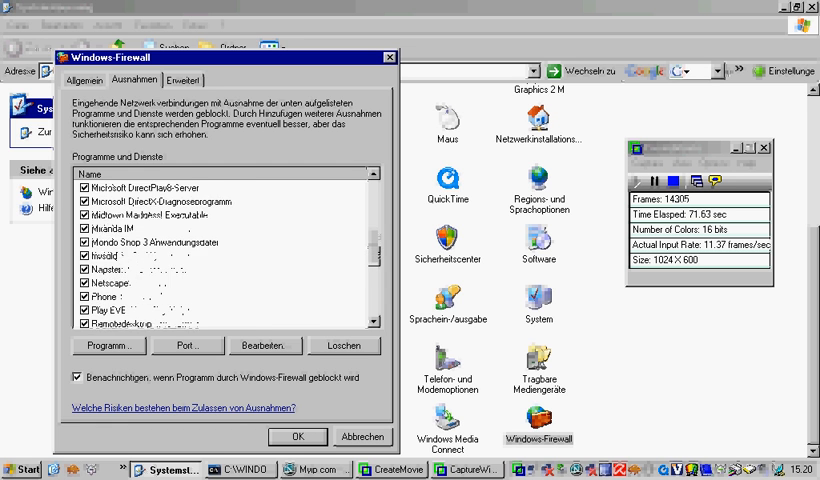
scroll("down", 3)
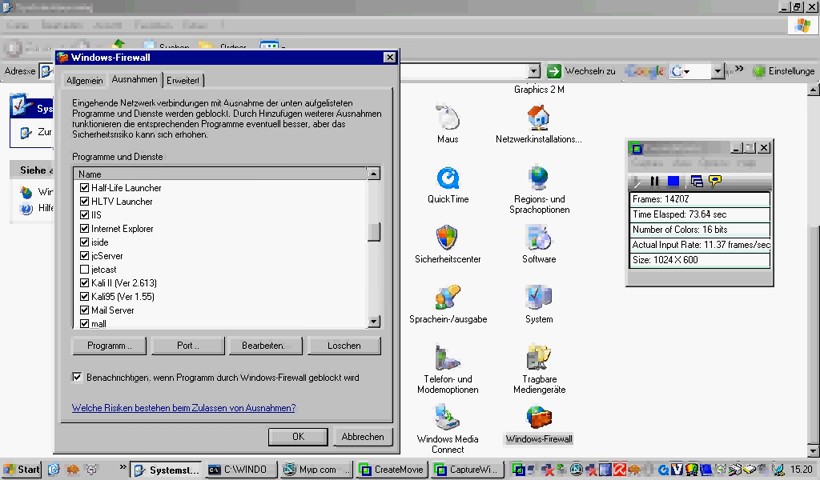
scroll("up", 3)
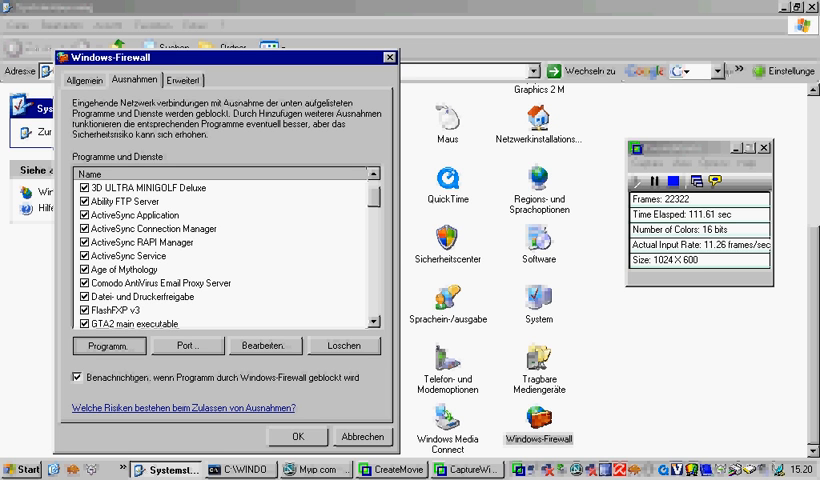
- Open Programm hinzufügen and select Alcohol 120% from the installed-programs list
left_click(109, 345)
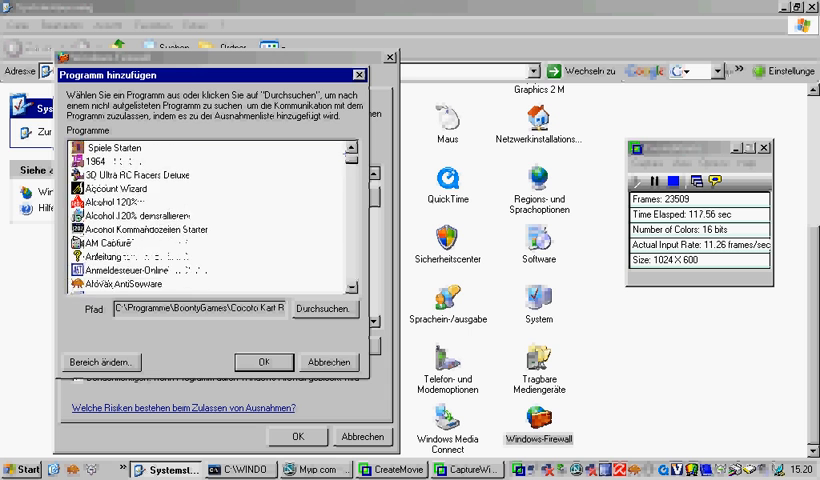
scroll("down", 3)
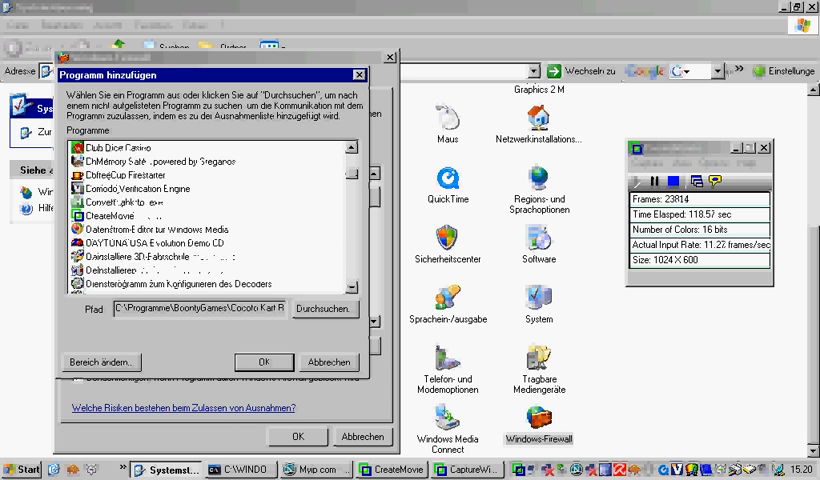
scroll("down", 3)
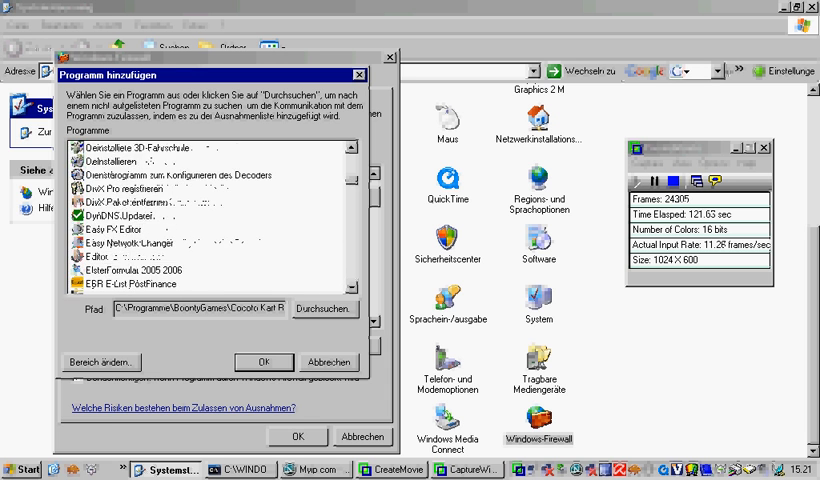
scroll("down", 3)
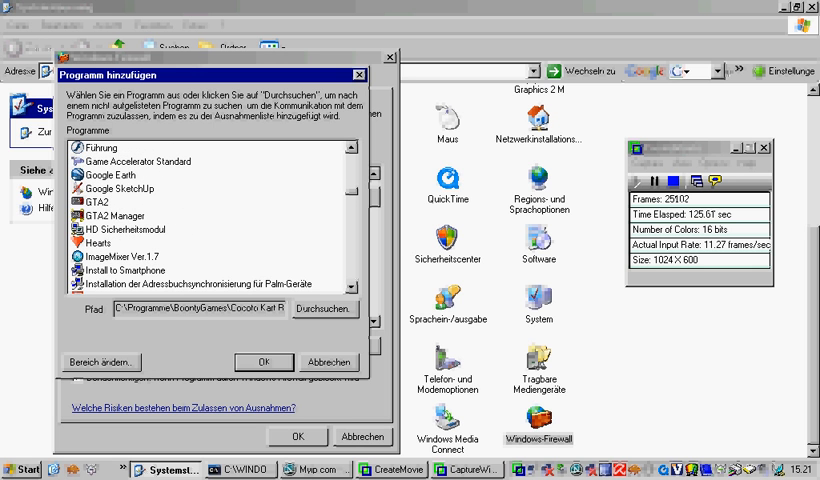
scroll("down", 3)
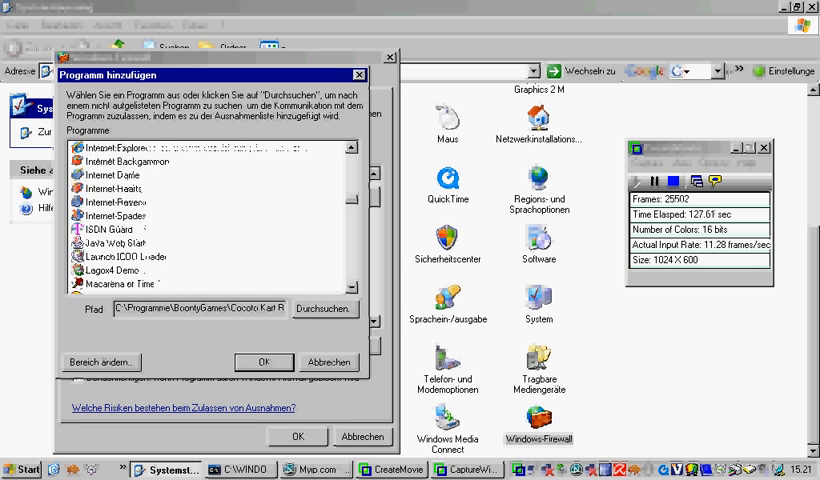
scroll("down", 3)
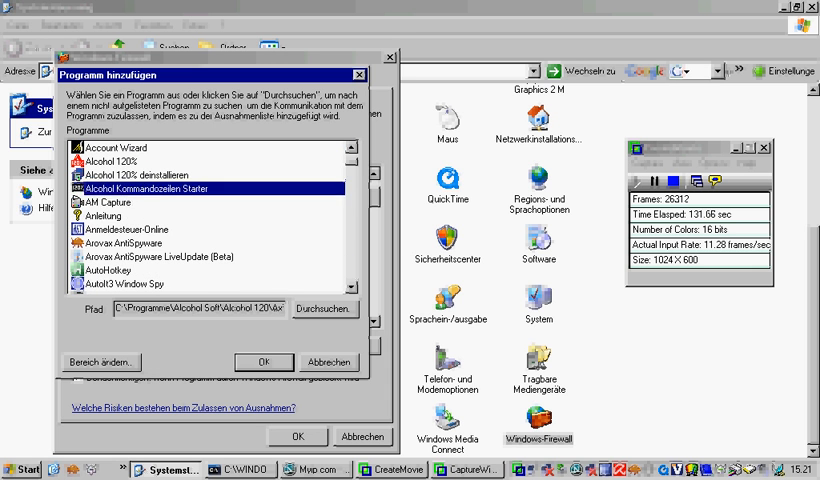
left_click(116, 161)
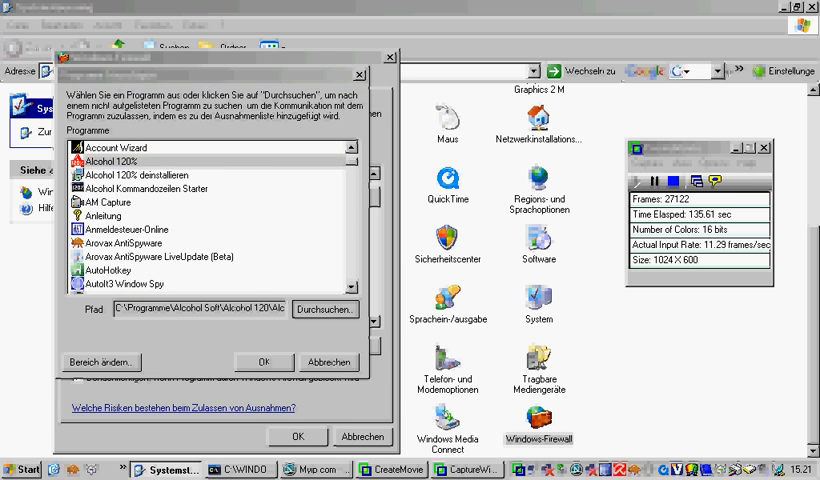
- Browse into the Age of Empires II folder and select empires2.exe, age2upa.exe and age2_x1.exe
left_click(324, 309)
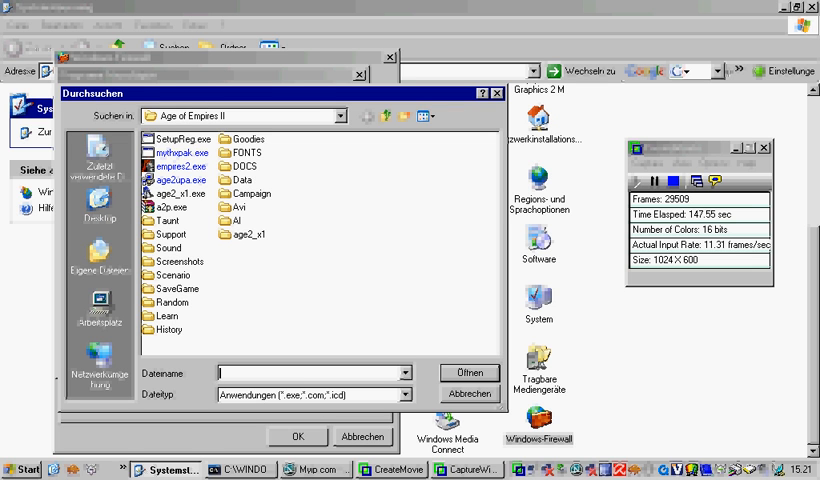
left_click(180, 166)
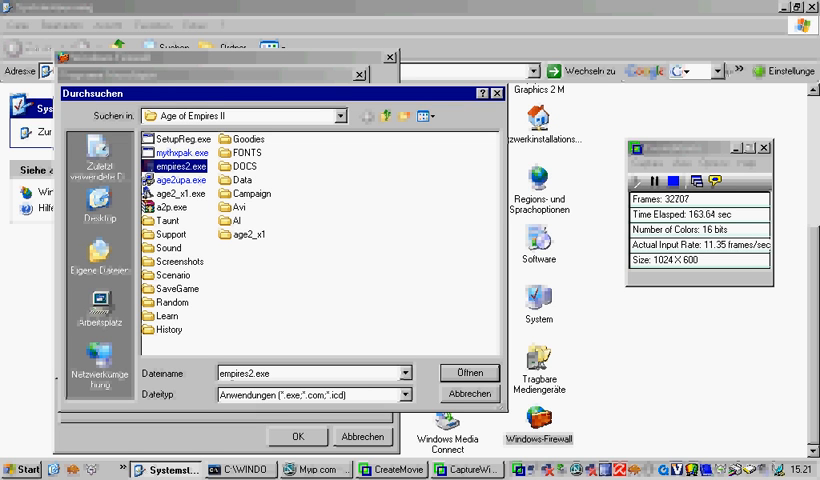
left_click(180, 180)
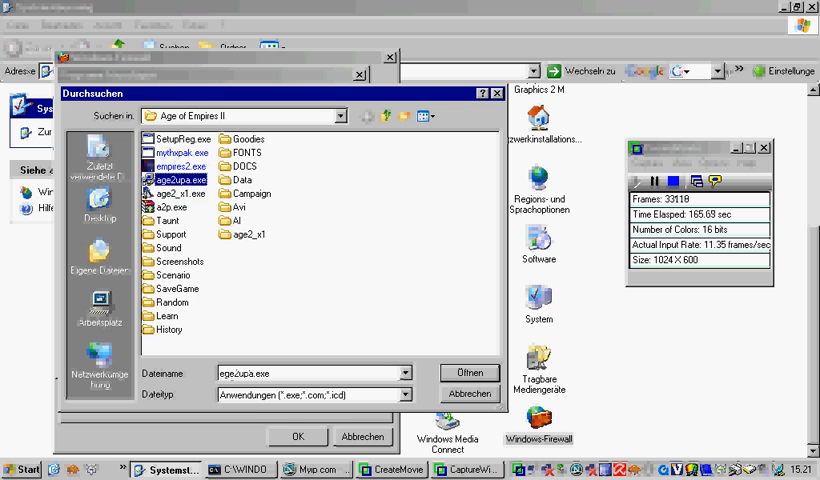
left_click(183, 184)
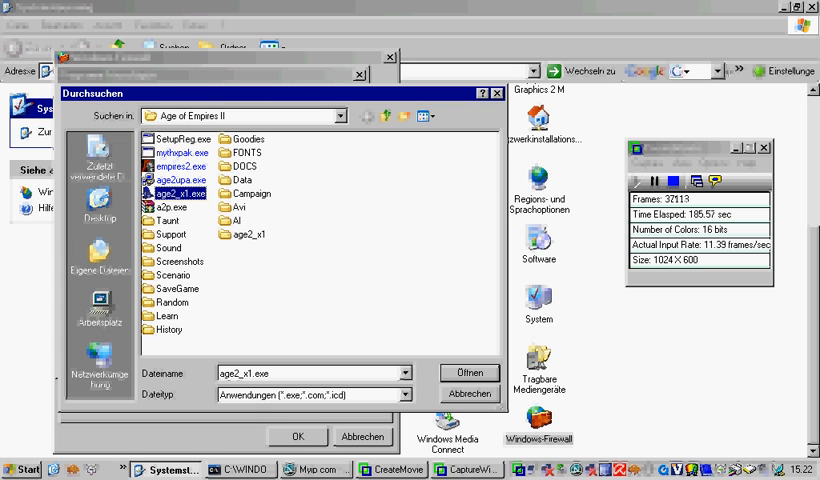
left_click(180, 166)
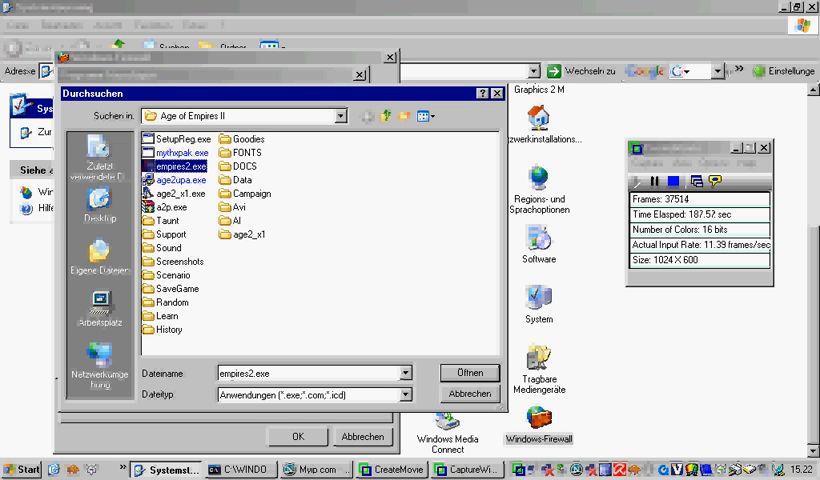
left_click(178, 192)
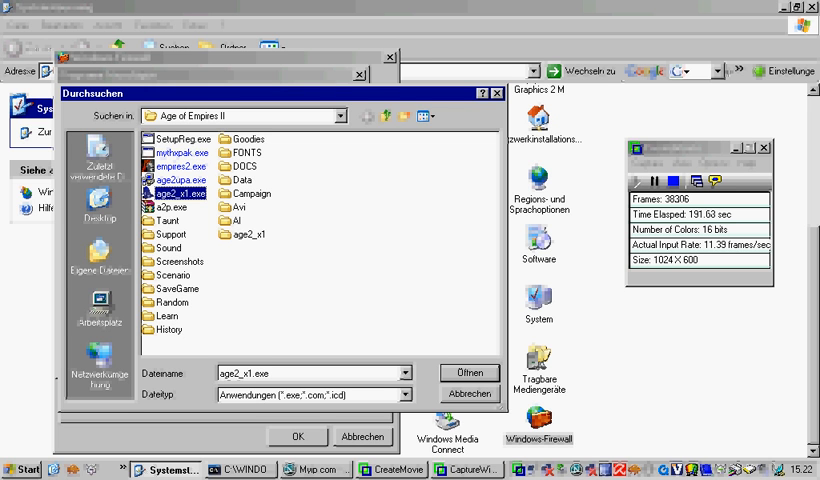
- Confirm the selected Age of Empires II executable with Öffnen
left_click(450, 372)
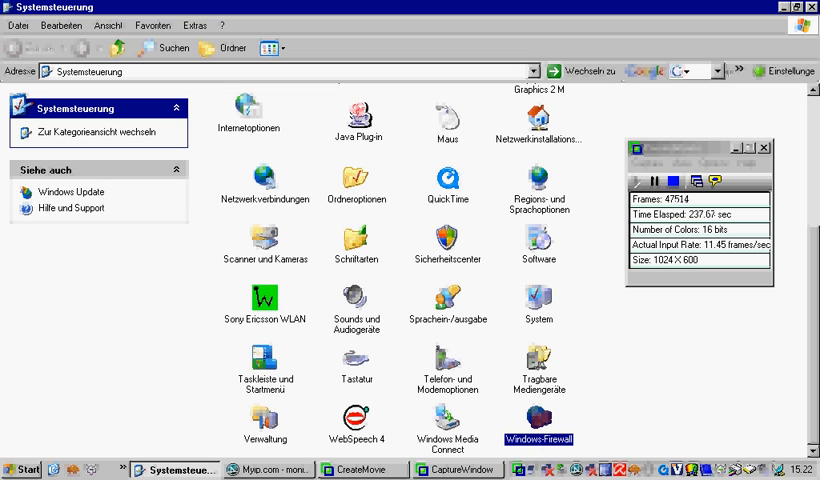
- Run cmd from Ausführen and execute ipconfig
left_click(20, 468)
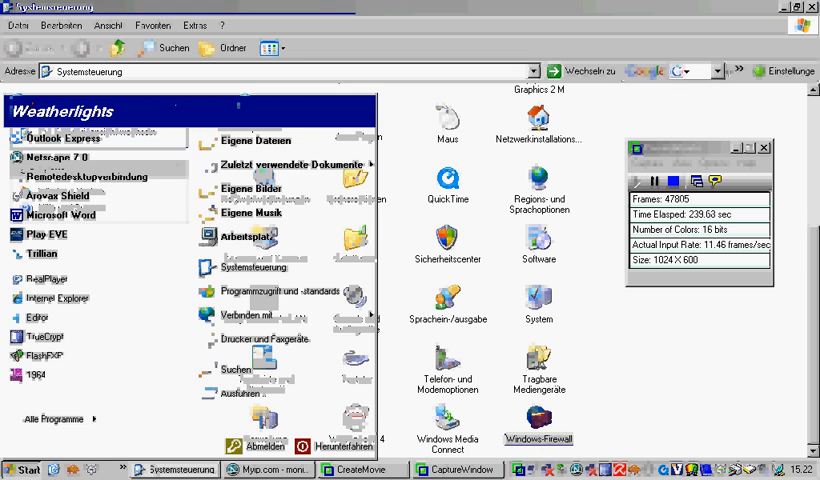
left_click(243, 395)
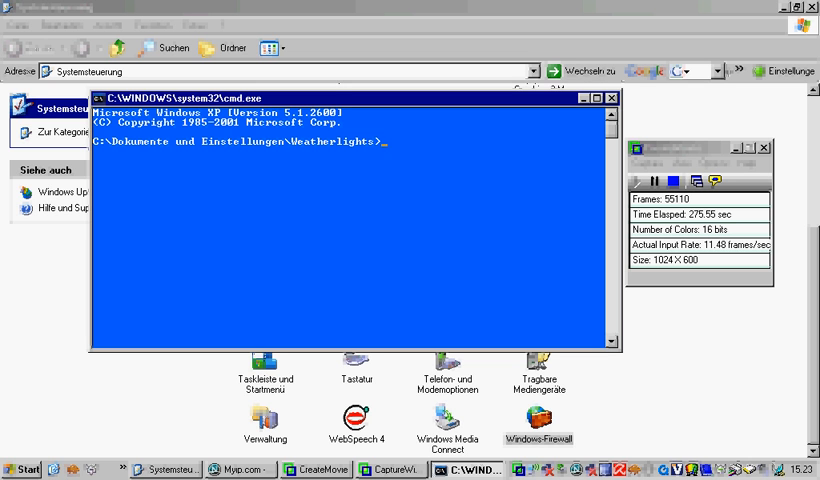
type("ipconfig")
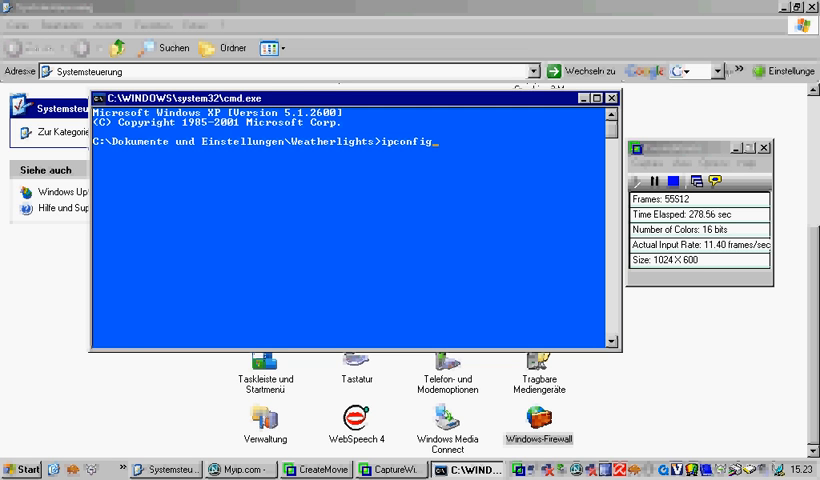
key("Return")
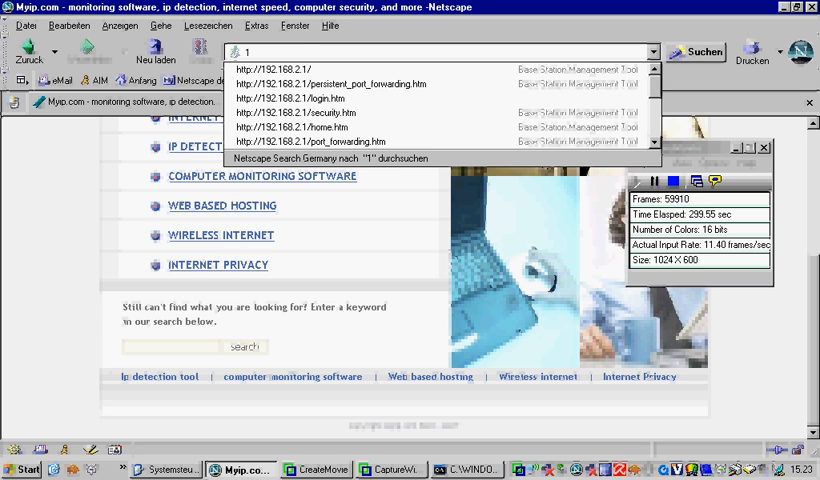
- Enter the router address 192.168.2.1 in Netscape's address bar
type("192.168.2.1/")
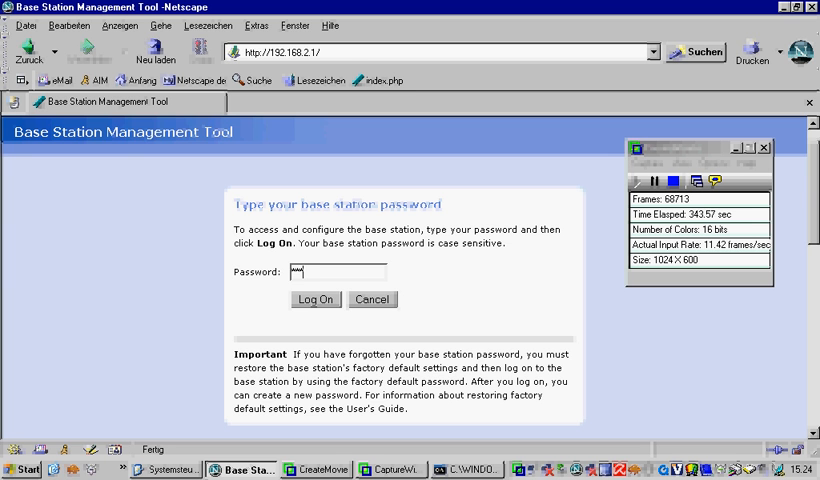
- Log on to the base station and open the Port Forwarding page
left_click(315, 299)
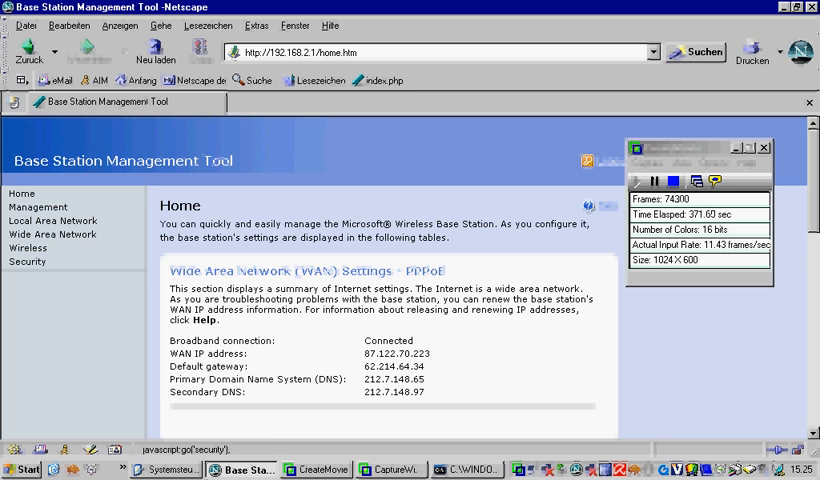
left_click(28, 261)
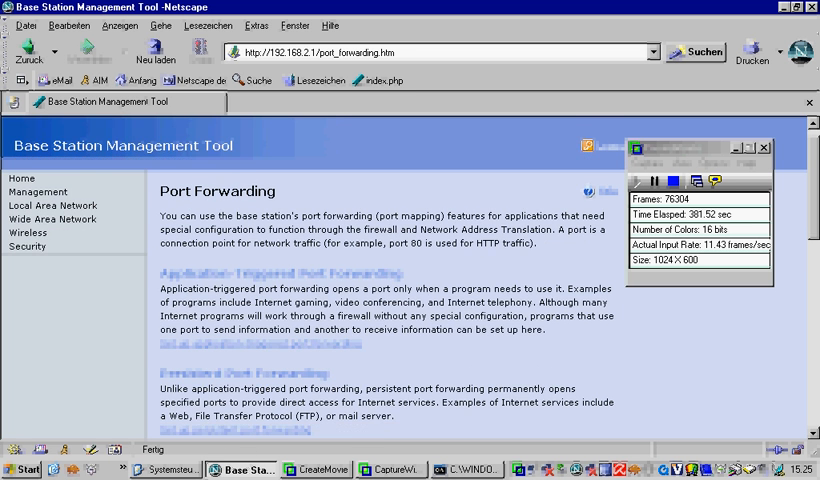
- Open 'Set up persistent port forwarding' and scroll through entries like DIRECTPLAY and eMule
scroll("down", 3)
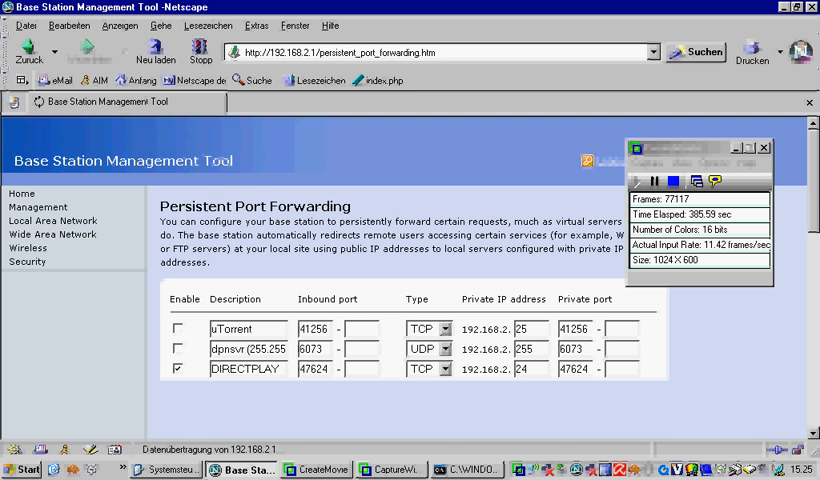
scroll("down", 3)
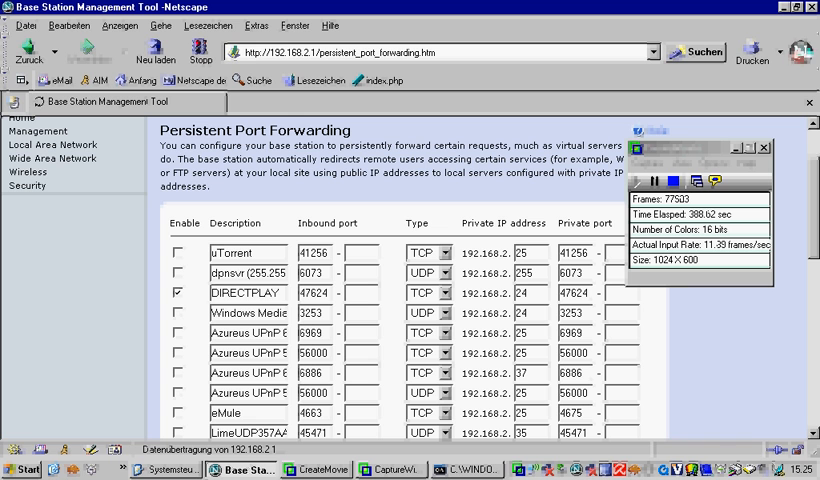
double_click(245, 292)
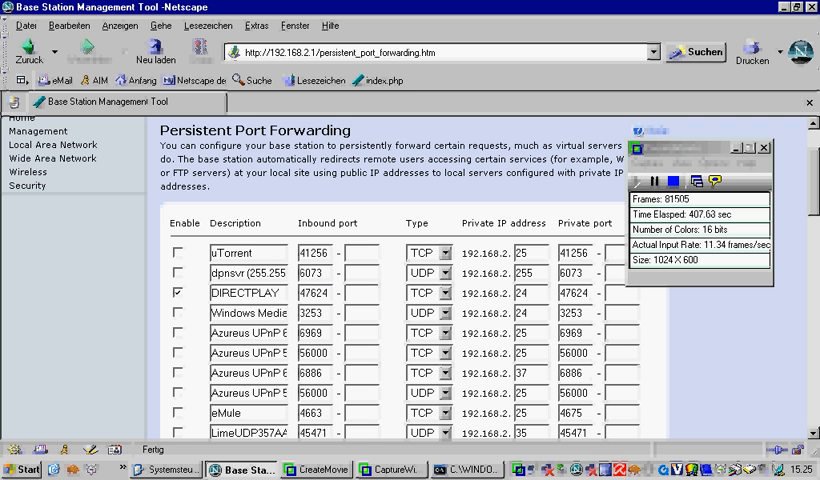
left_click(465, 469)
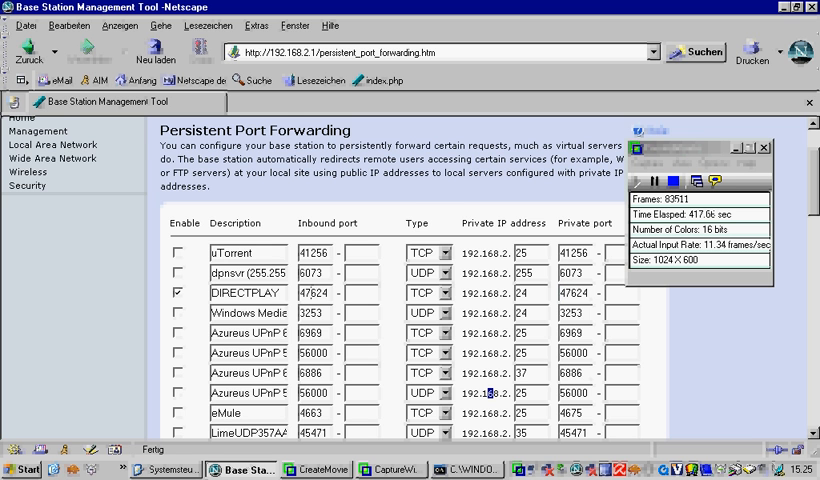
scroll("down", 3)
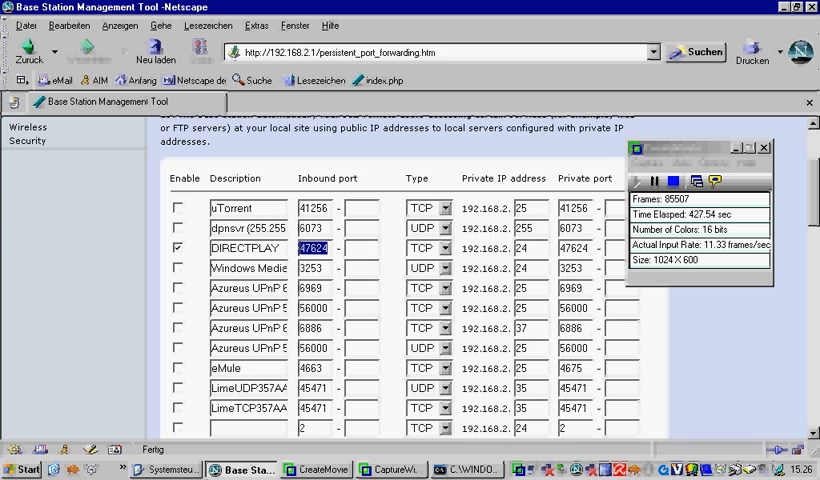
scroll("down", 3)
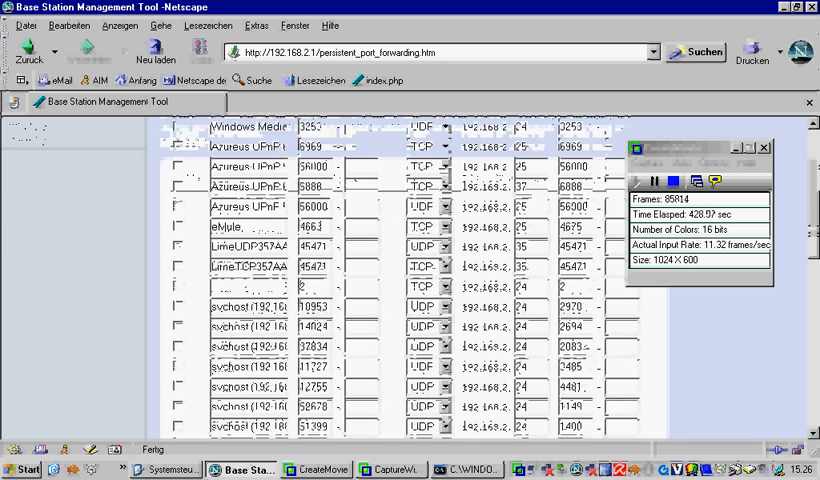
scroll("down", 3)
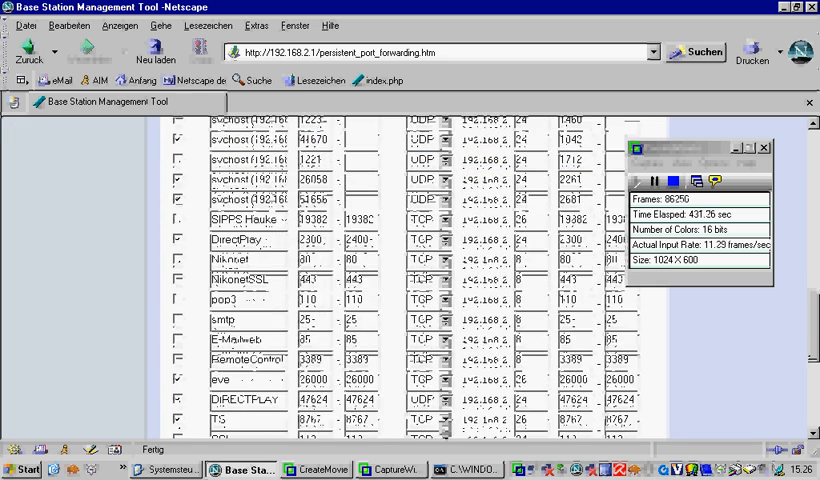
scroll("down", 3)
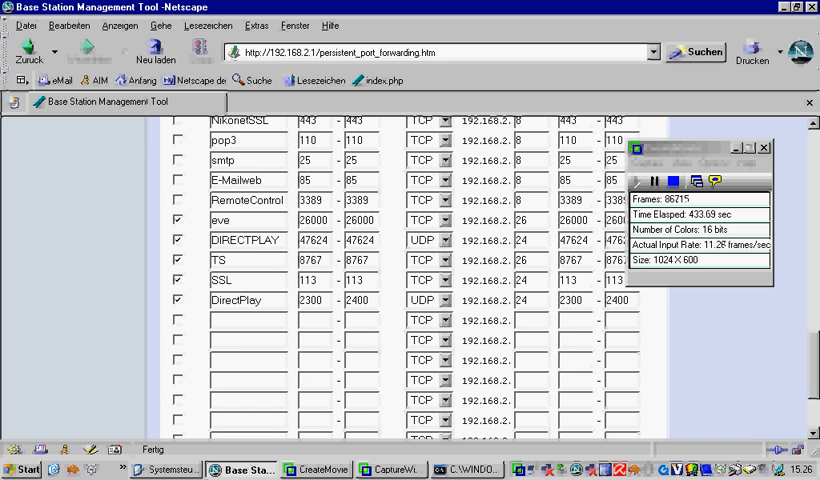
double_click(247, 240)
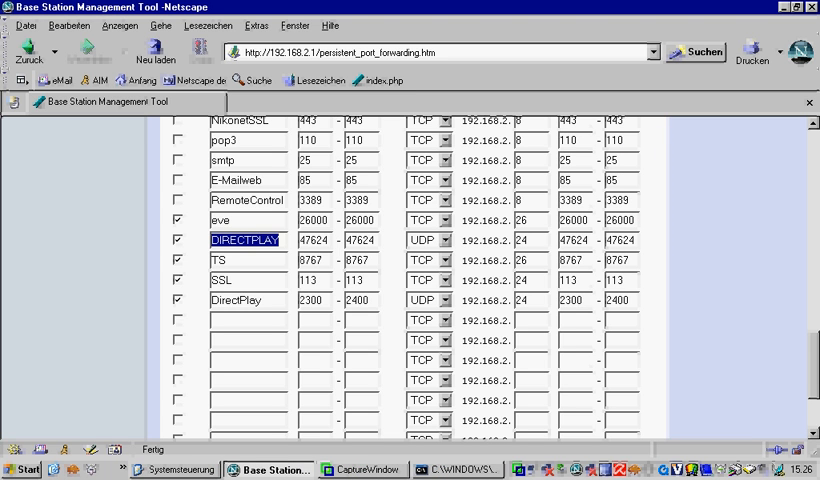
left_click(245, 300)
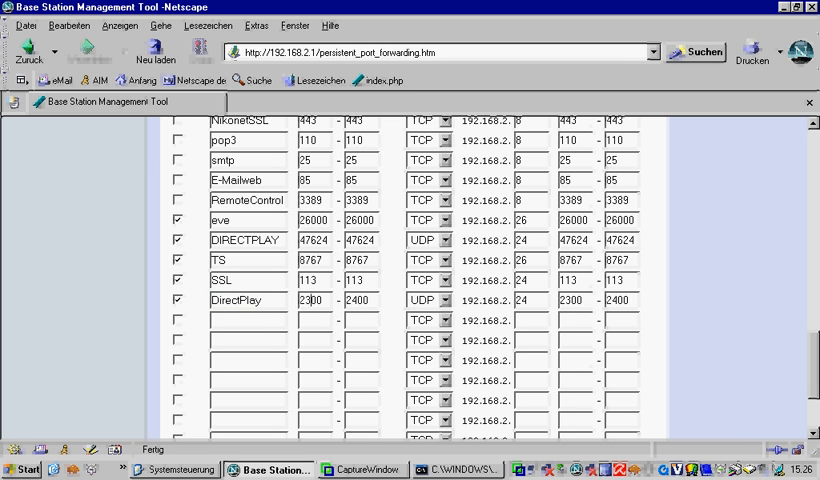
double_click(311, 300)
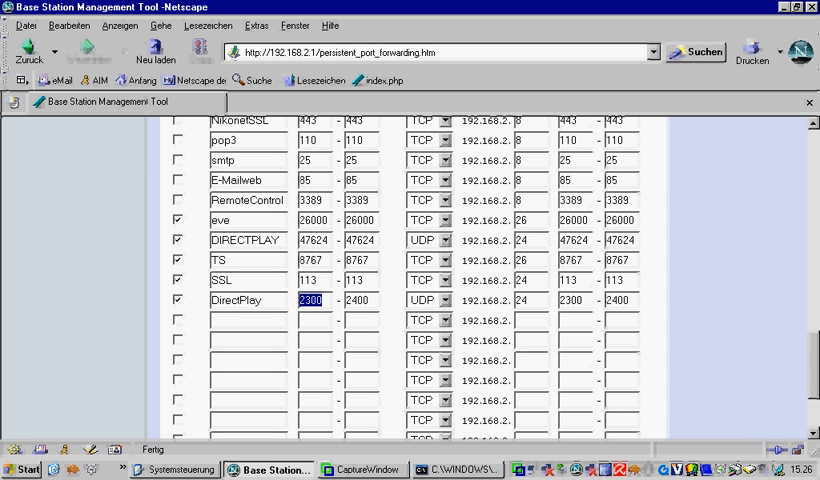
left_click(358, 300)
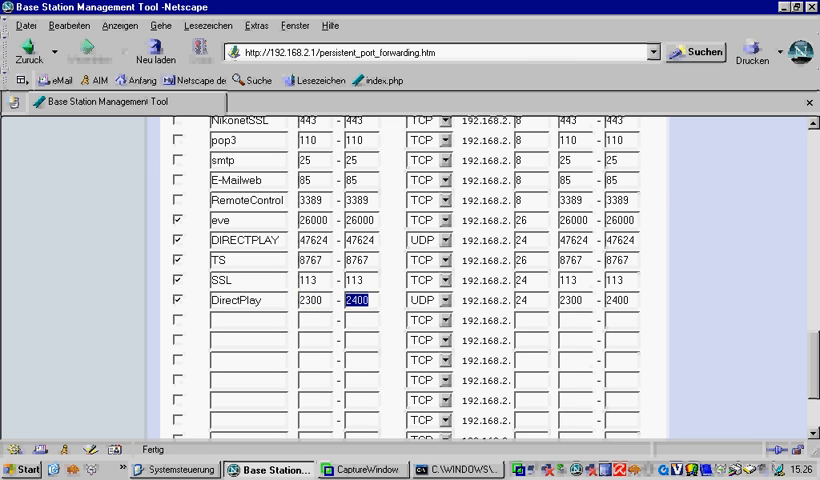
left_click(530, 300)
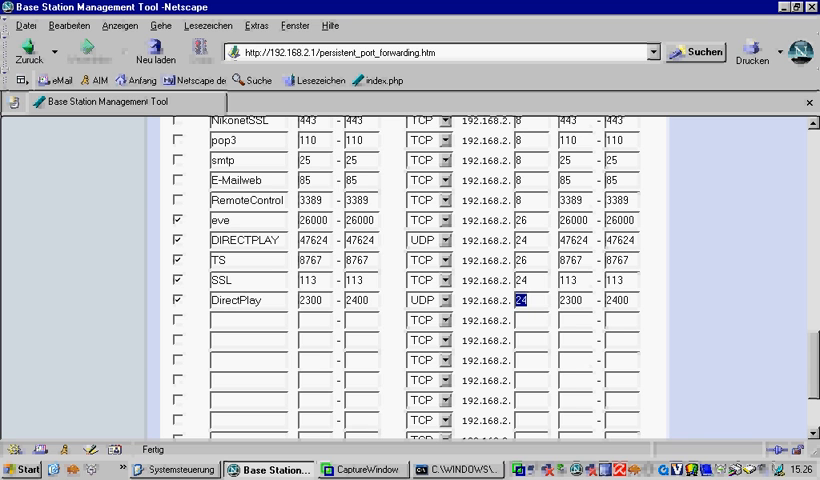
scroll("up", 3)
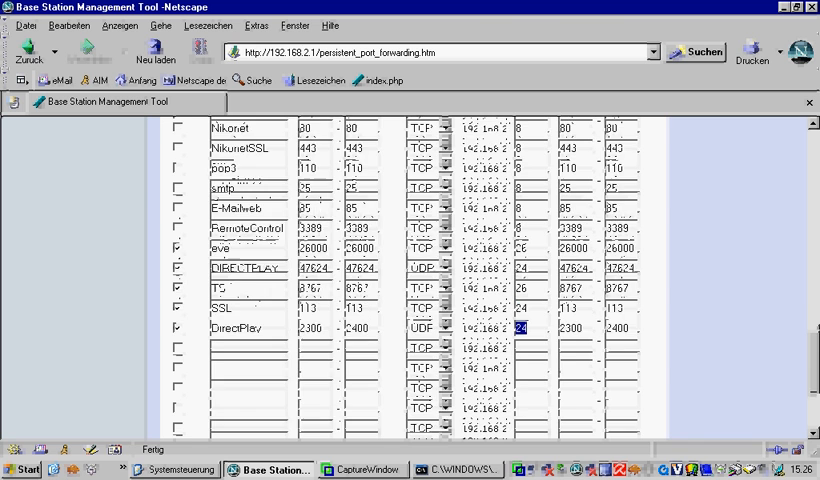
scroll("up", 3)
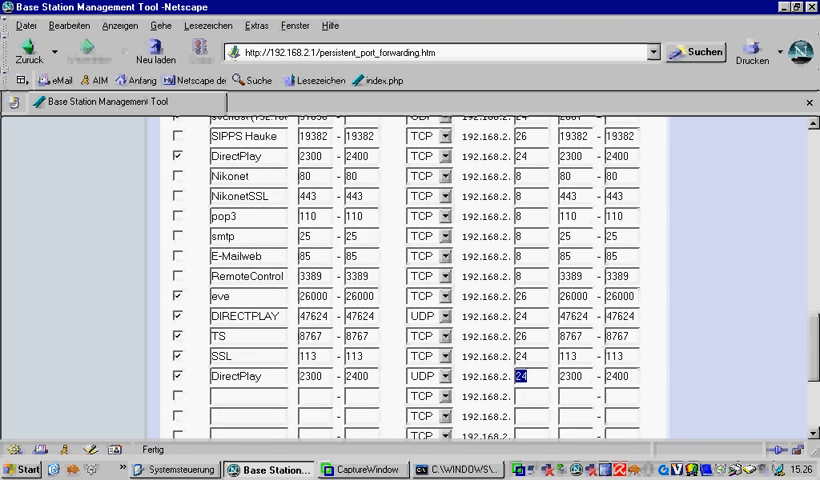
left_click(619, 376)
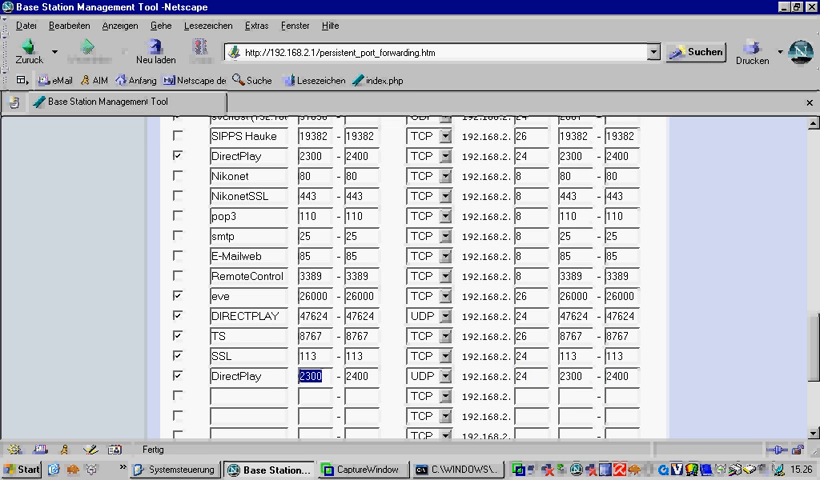
left_click(310, 376)
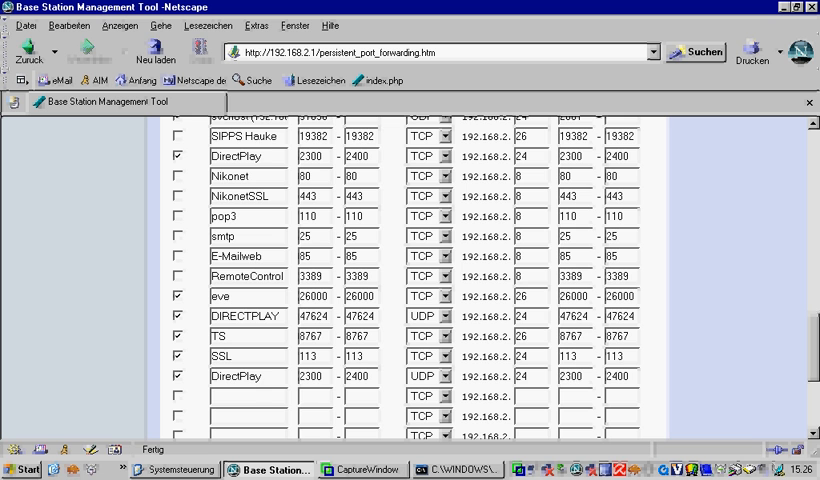
scroll("up", 3)
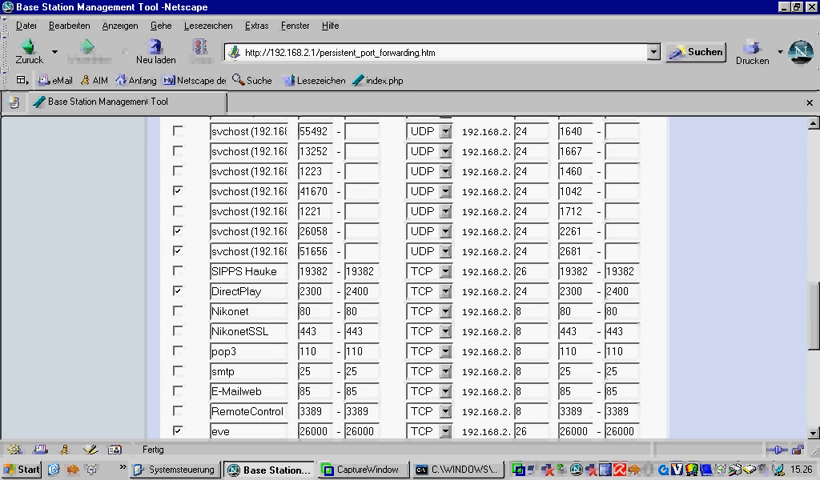
left_click(258, 291)
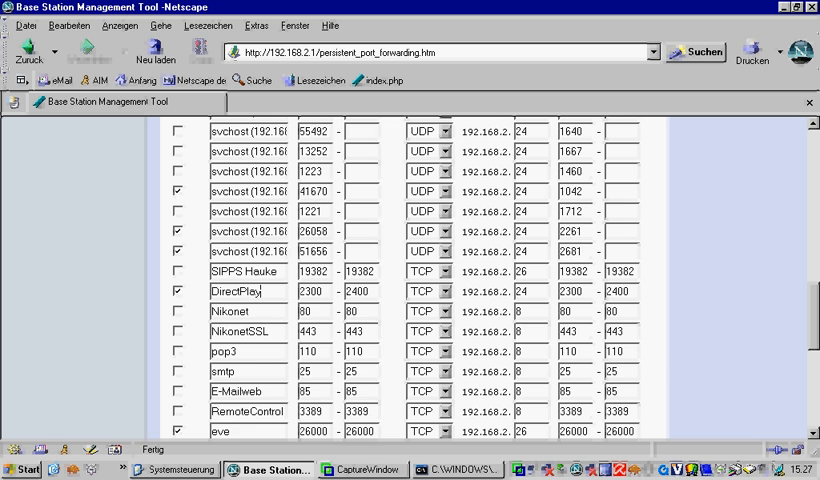
scroll("down", 3)
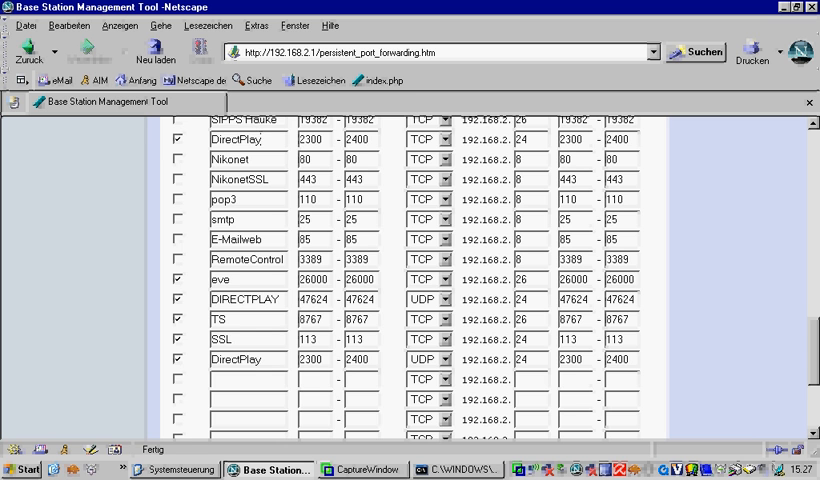
scroll("up", 3)
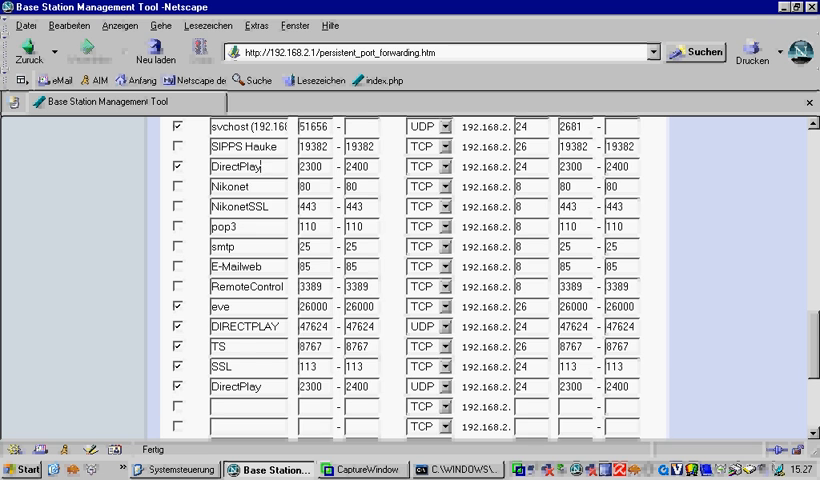
- Scroll to the bottom of the persistent port forwarding page and click Apply
scroll("down", 3)
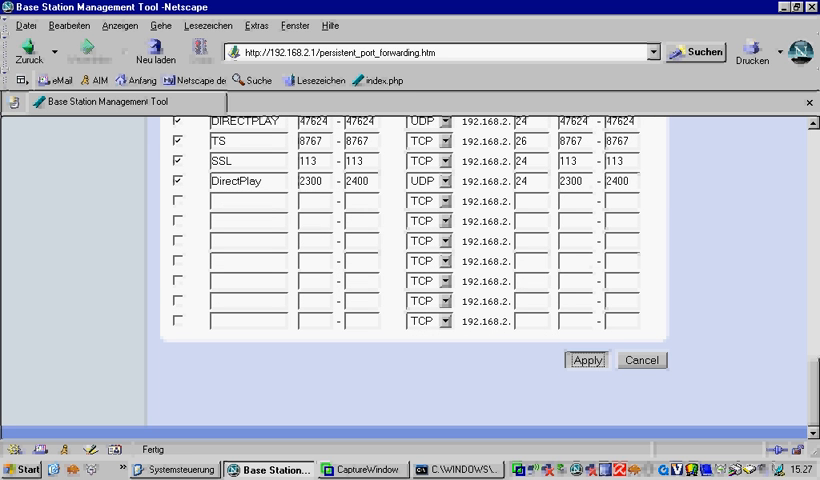
left_click(586, 360)
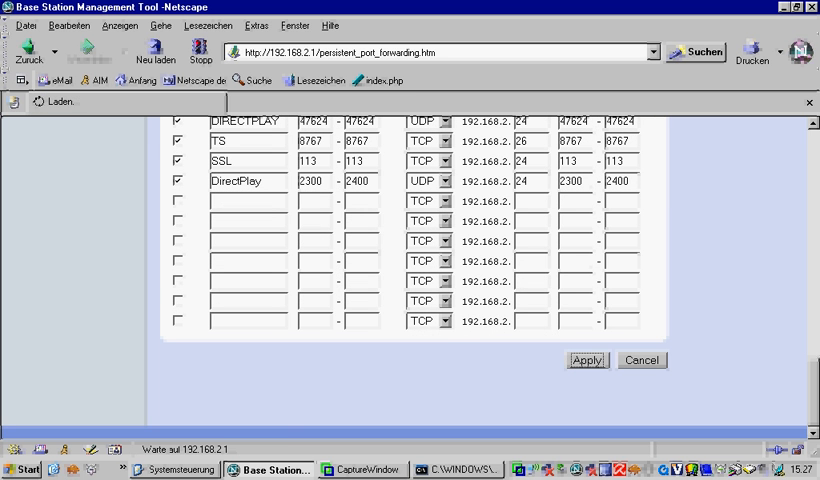
left_click(586, 360)
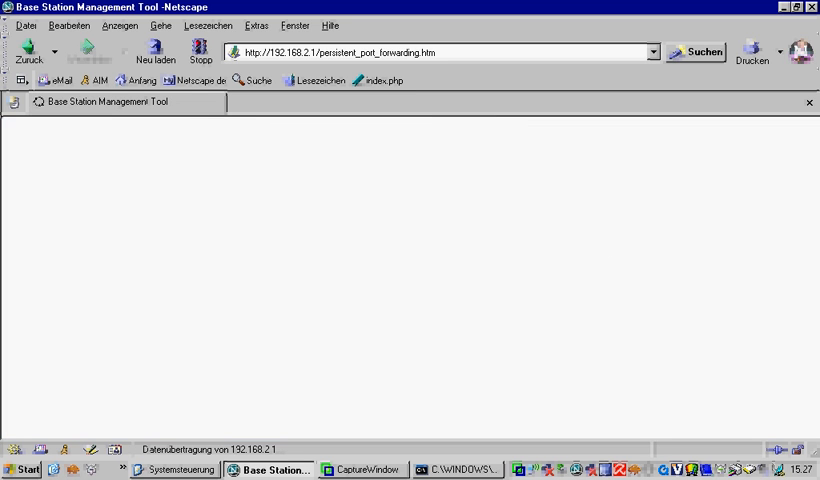